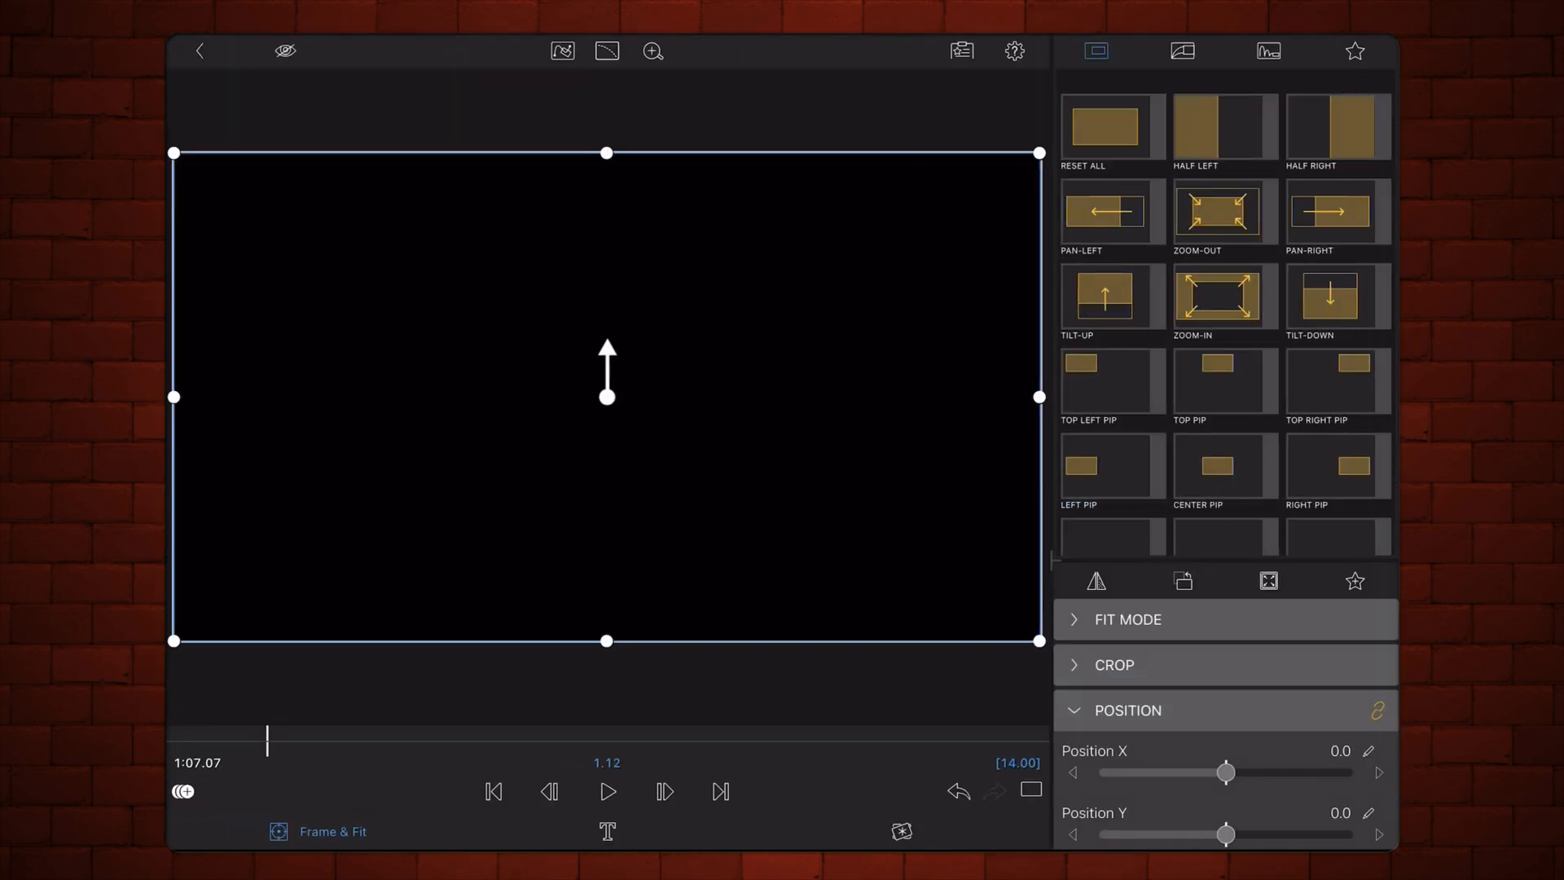
Enable the grid overlay in the clip's framing preview via Preview Settings.
{"action": "left_click", "coordinate": [1032, 792]}
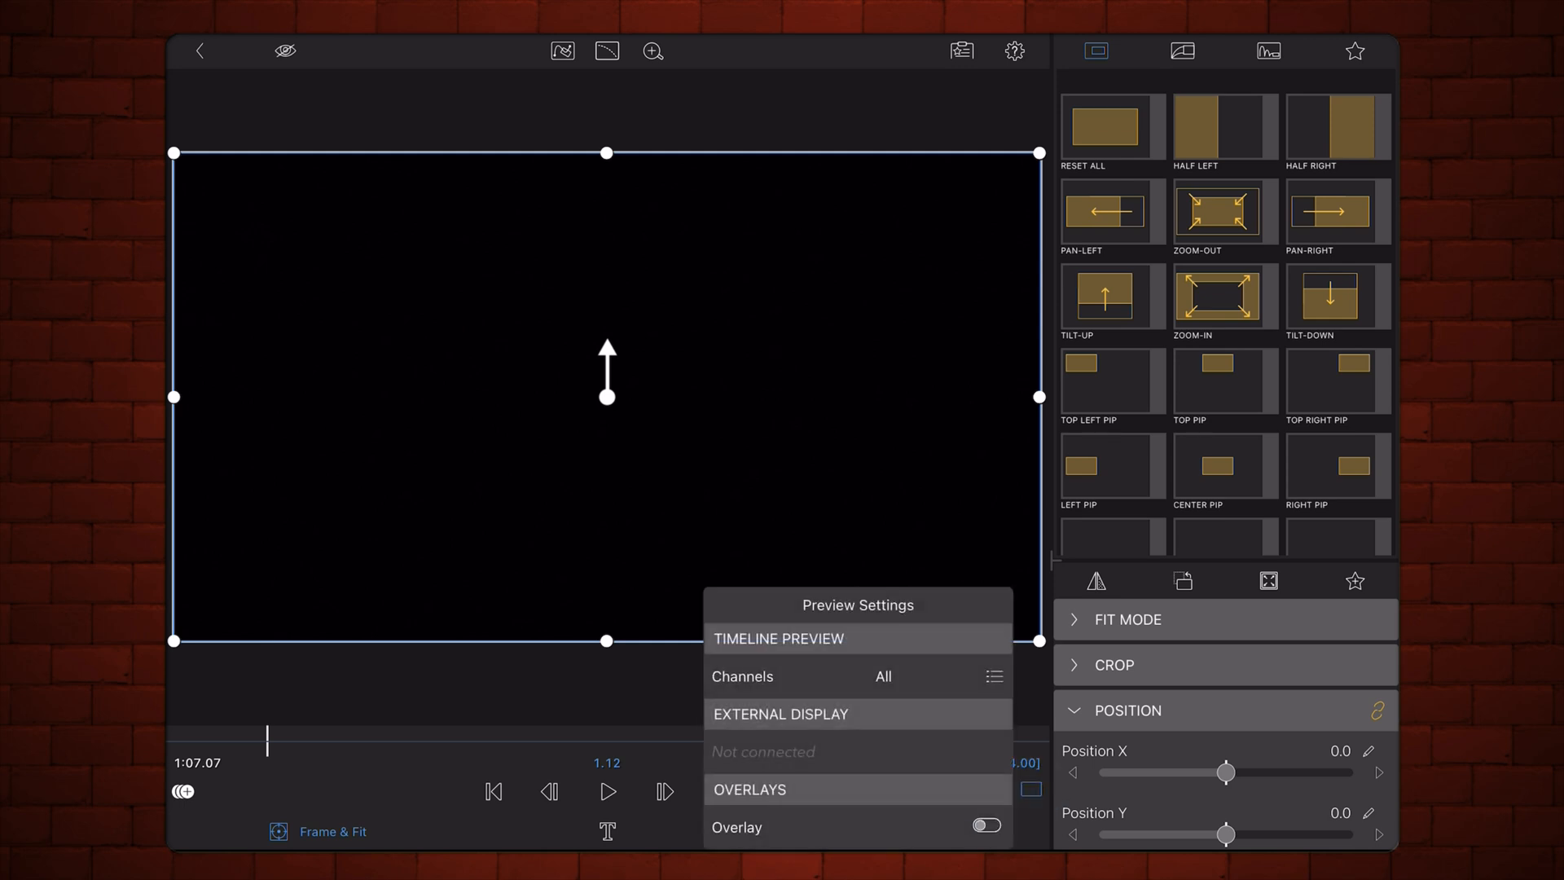
{"action": "left_click", "coordinate": [984, 826]}
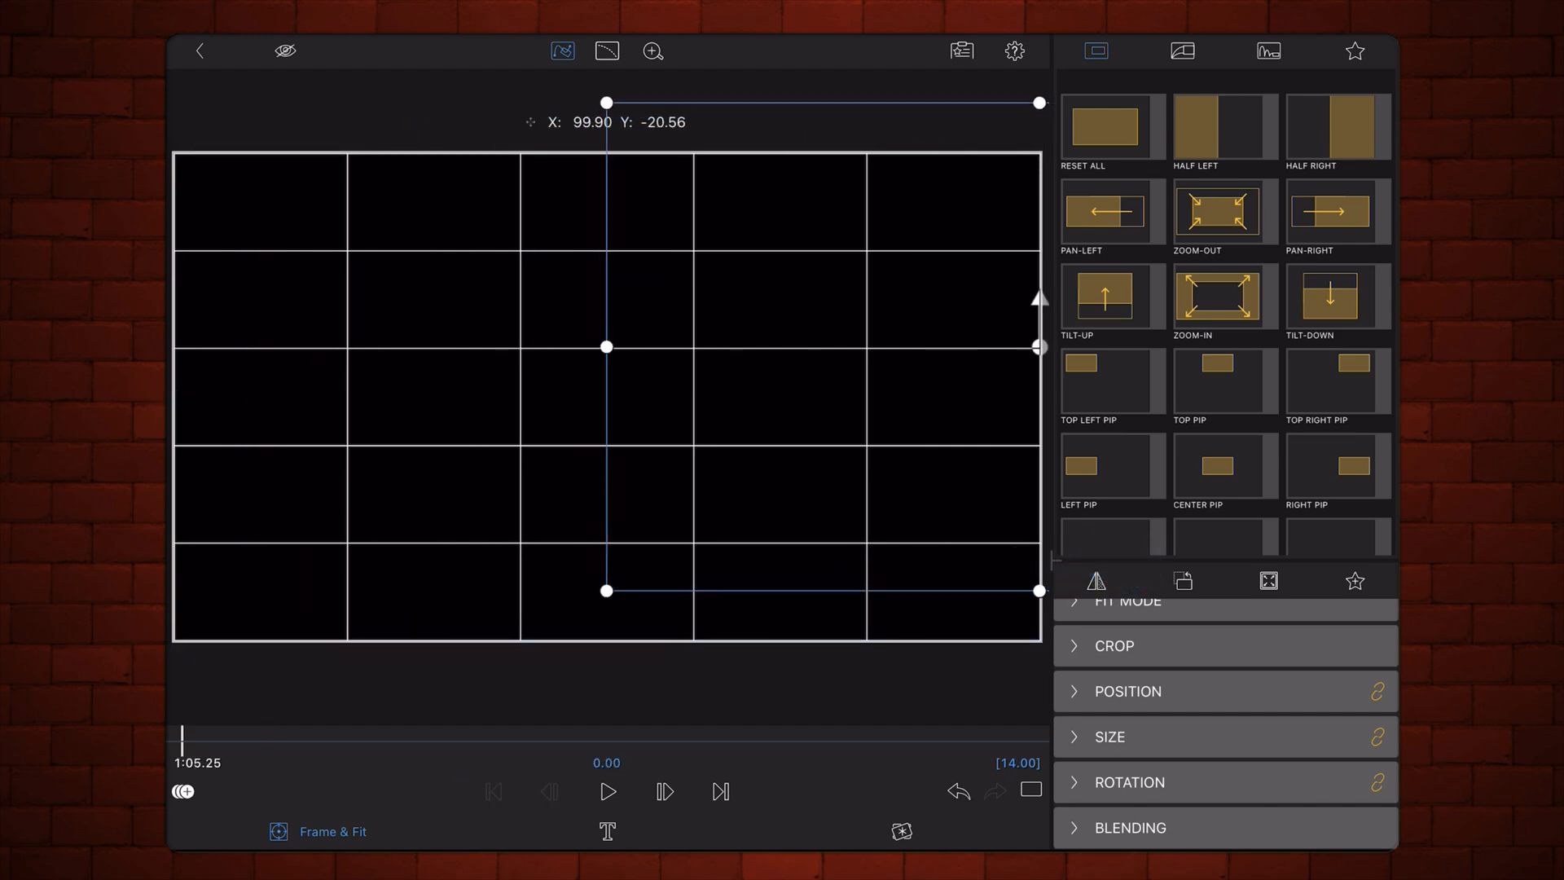
Add Position X/Y keyframes so the clip travels a zigzag from off the left to the right edge.
{"action": "left_click", "coordinate": [1128, 690]}
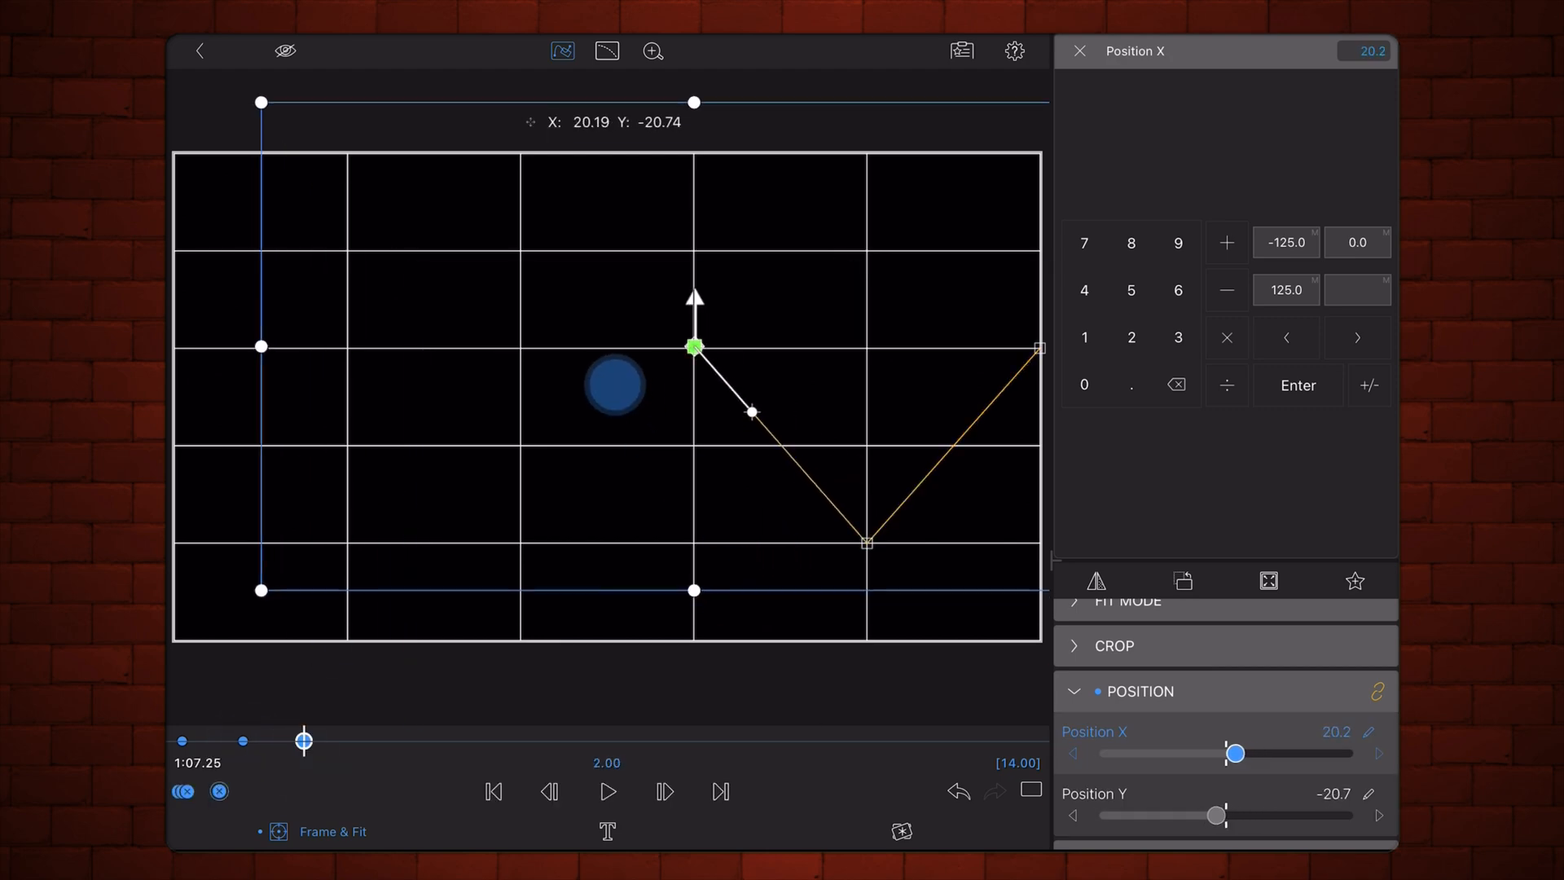
{"action": "left_click", "coordinate": [1093, 793]}
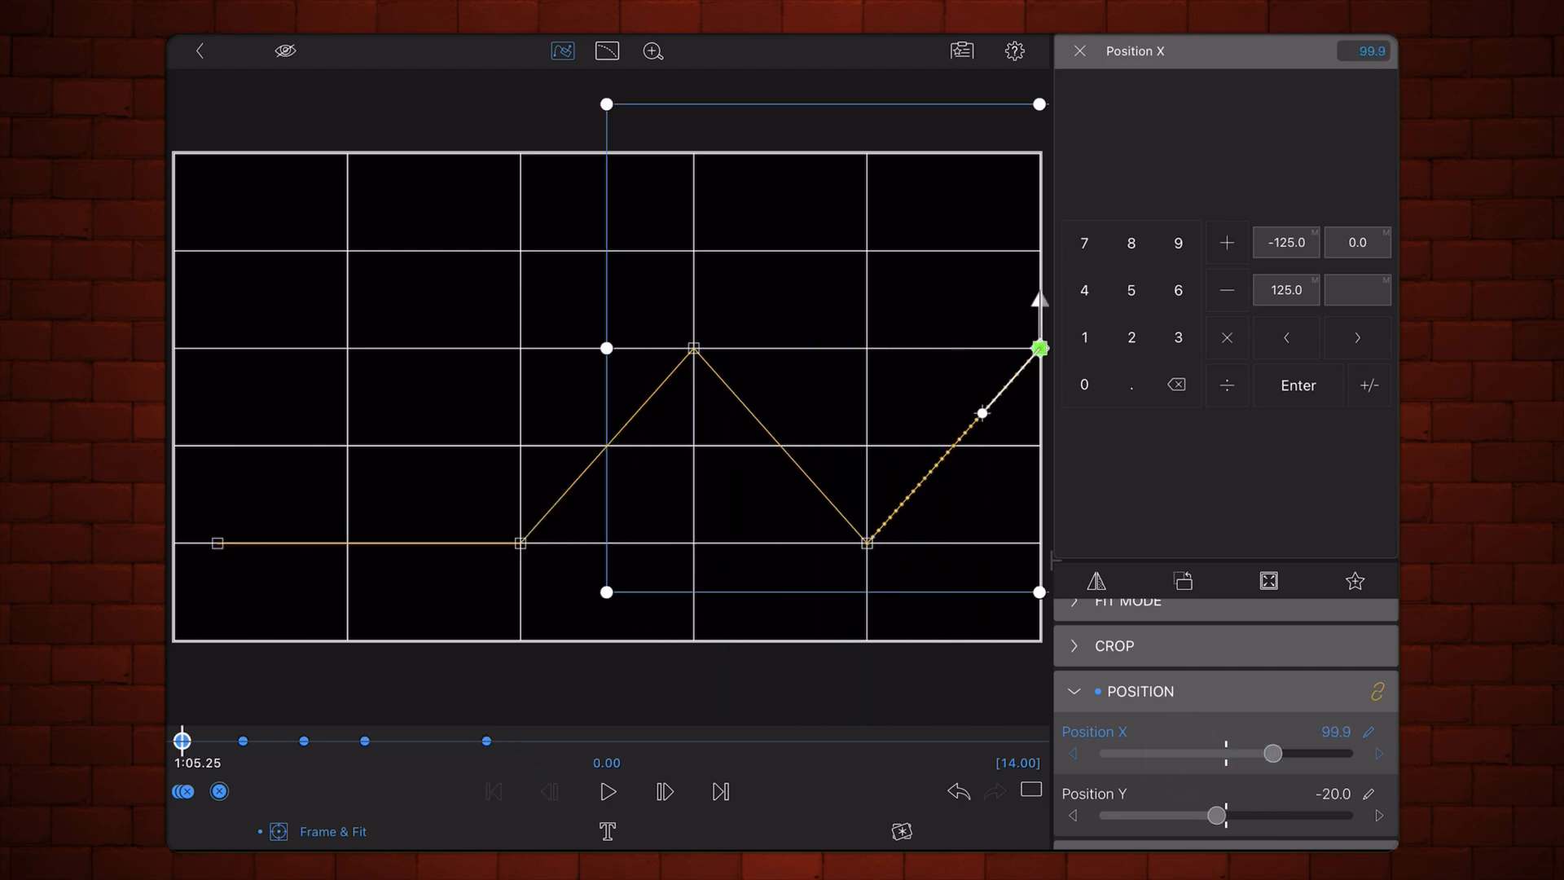
{"action": "left_click", "coordinate": [606, 792]}
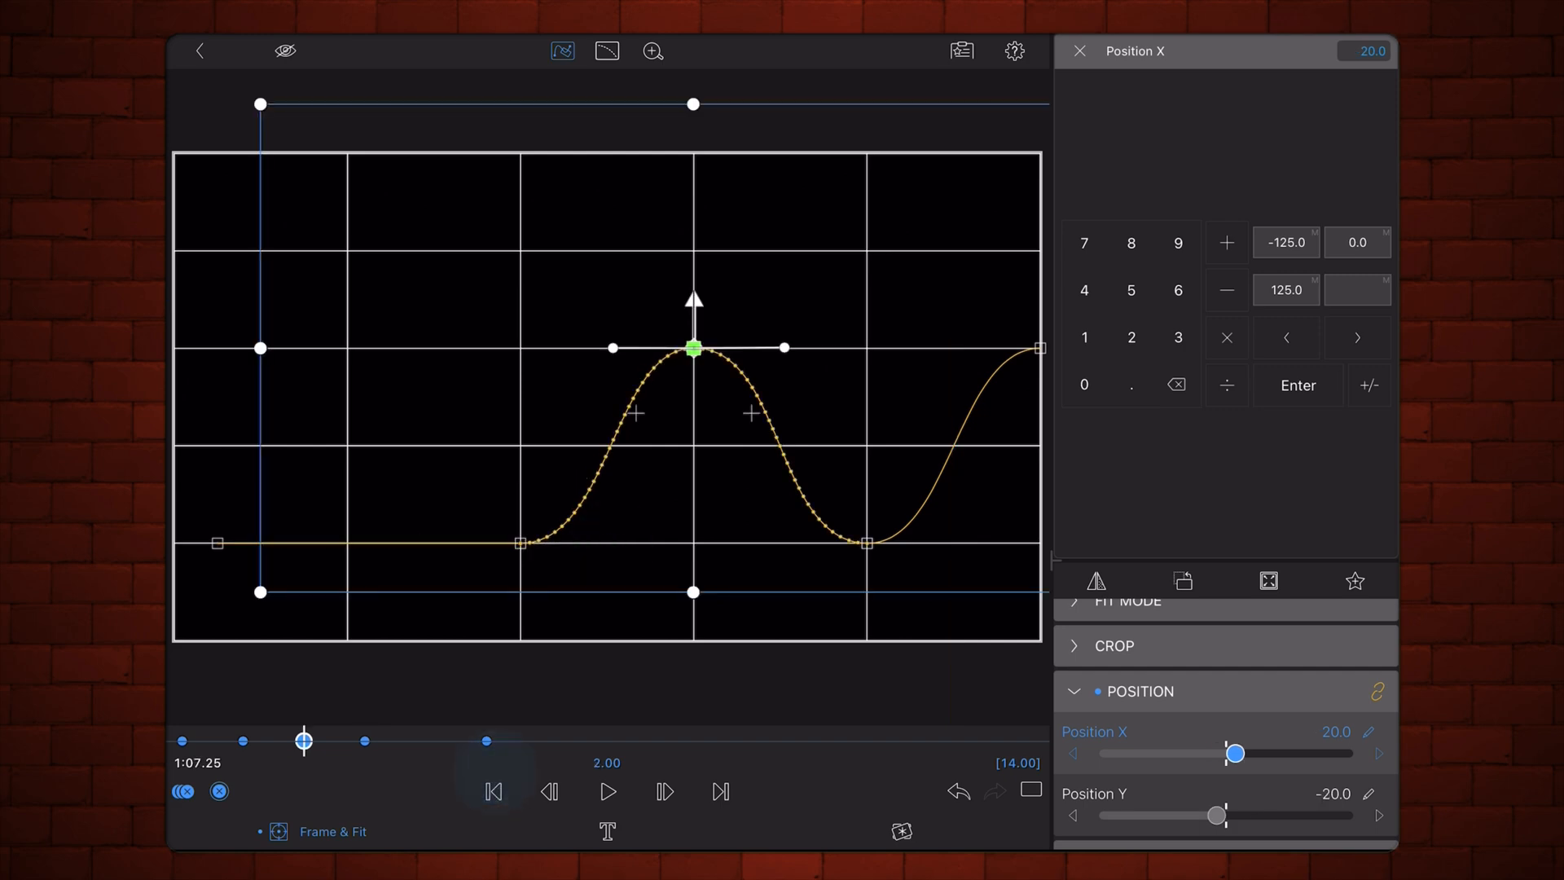
Pull out the keyframes' bezier handles so the zigzag corners become smooth humps.
{"action": "left_click", "coordinate": [606, 792]}
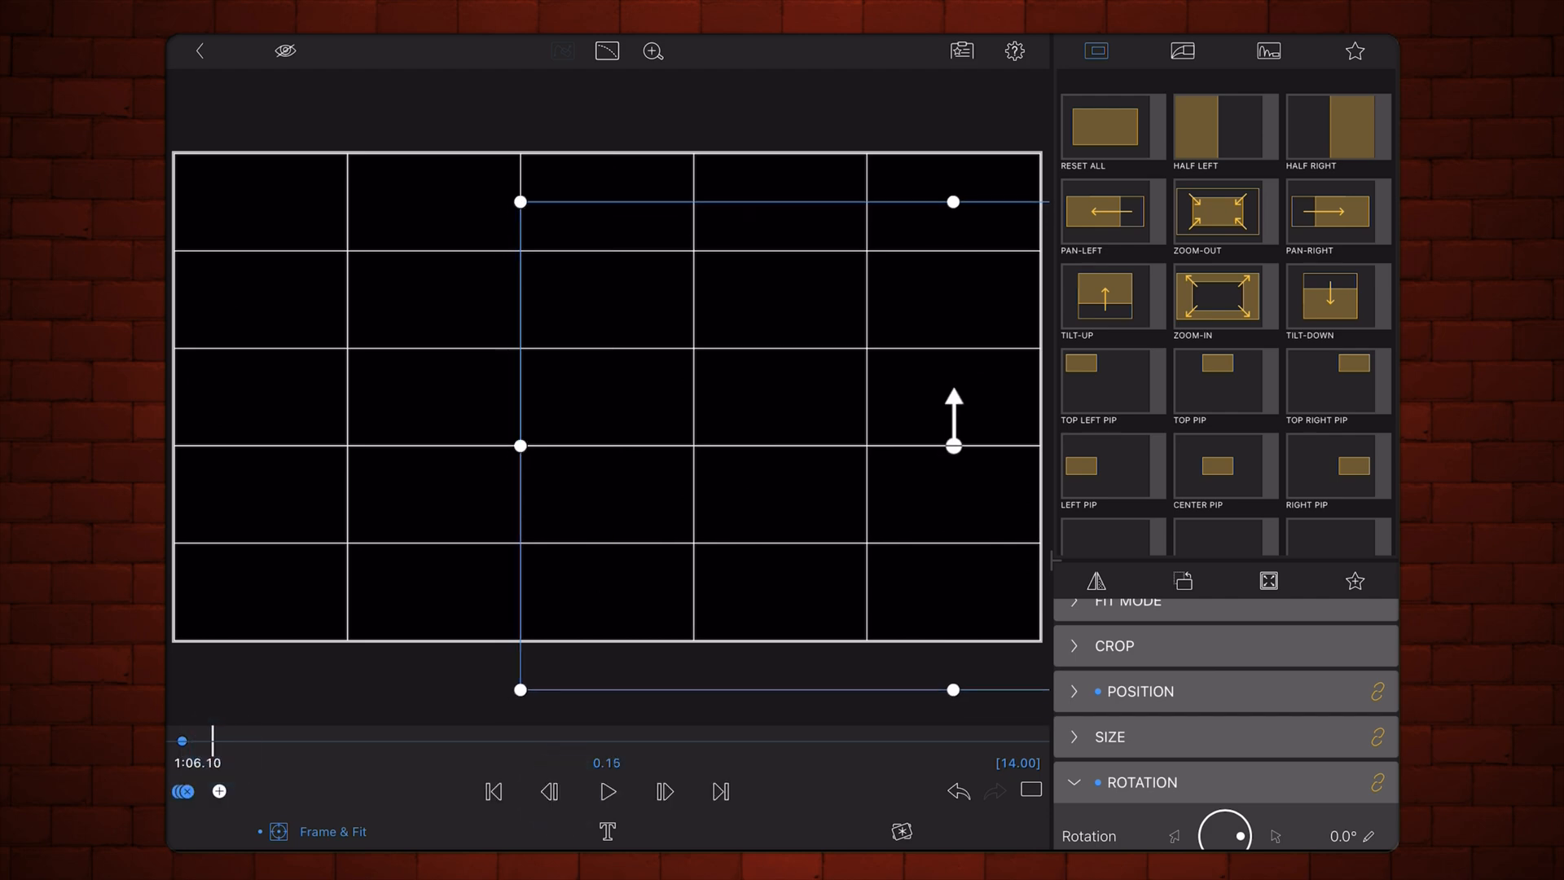
Keyframe Rotation to 90, add later keyframes at Y 60 and X about -90, and play the motion.
{"action": "left_click", "coordinate": [1336, 834]}
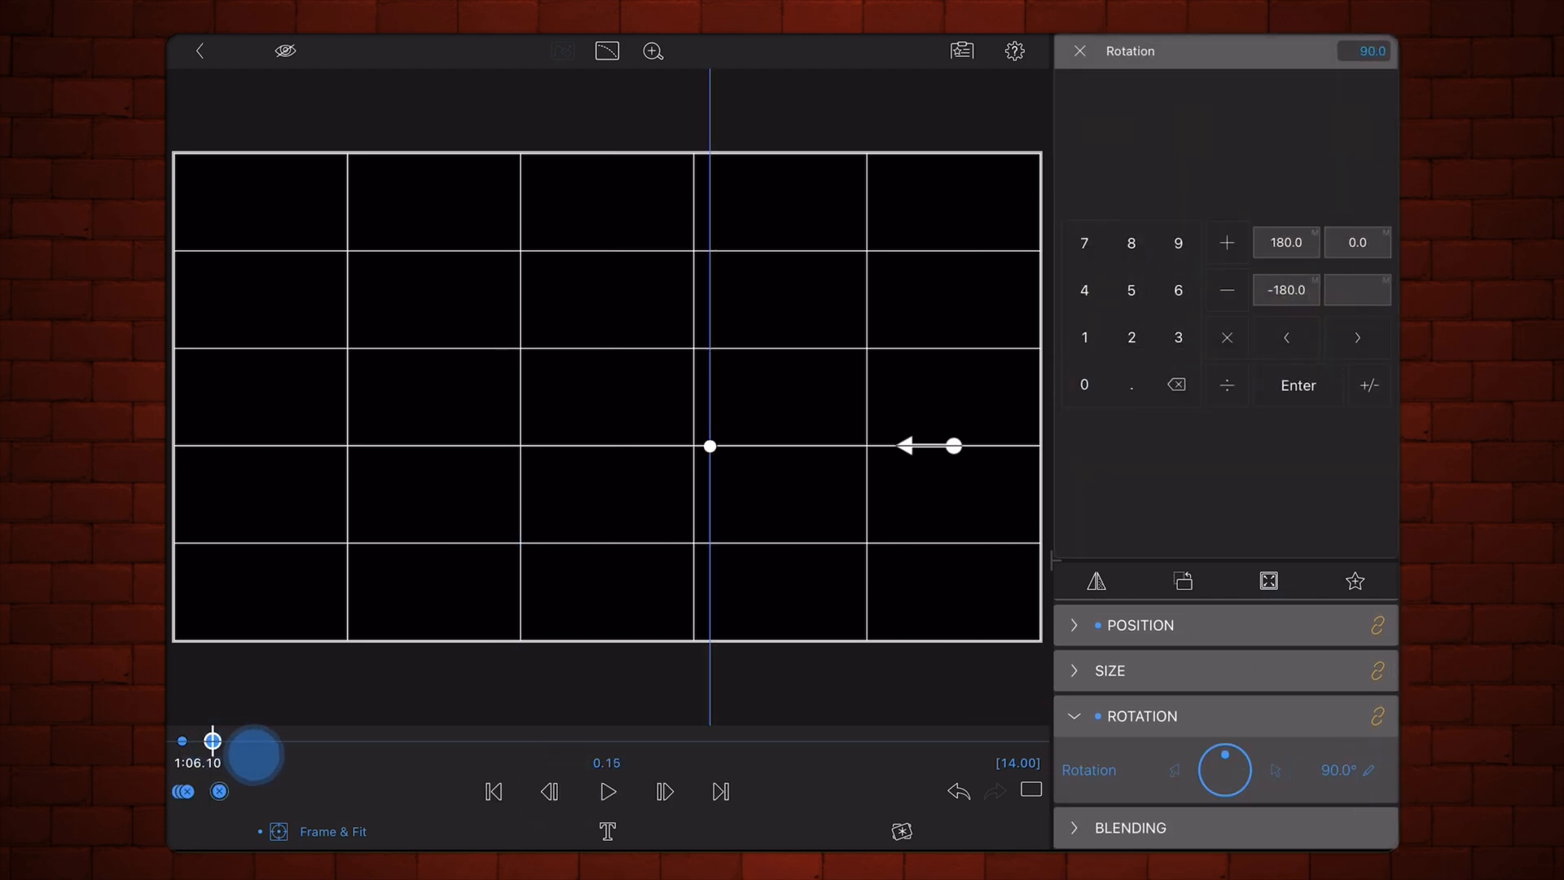
{"action": "left_click", "coordinate": [1085, 384]}
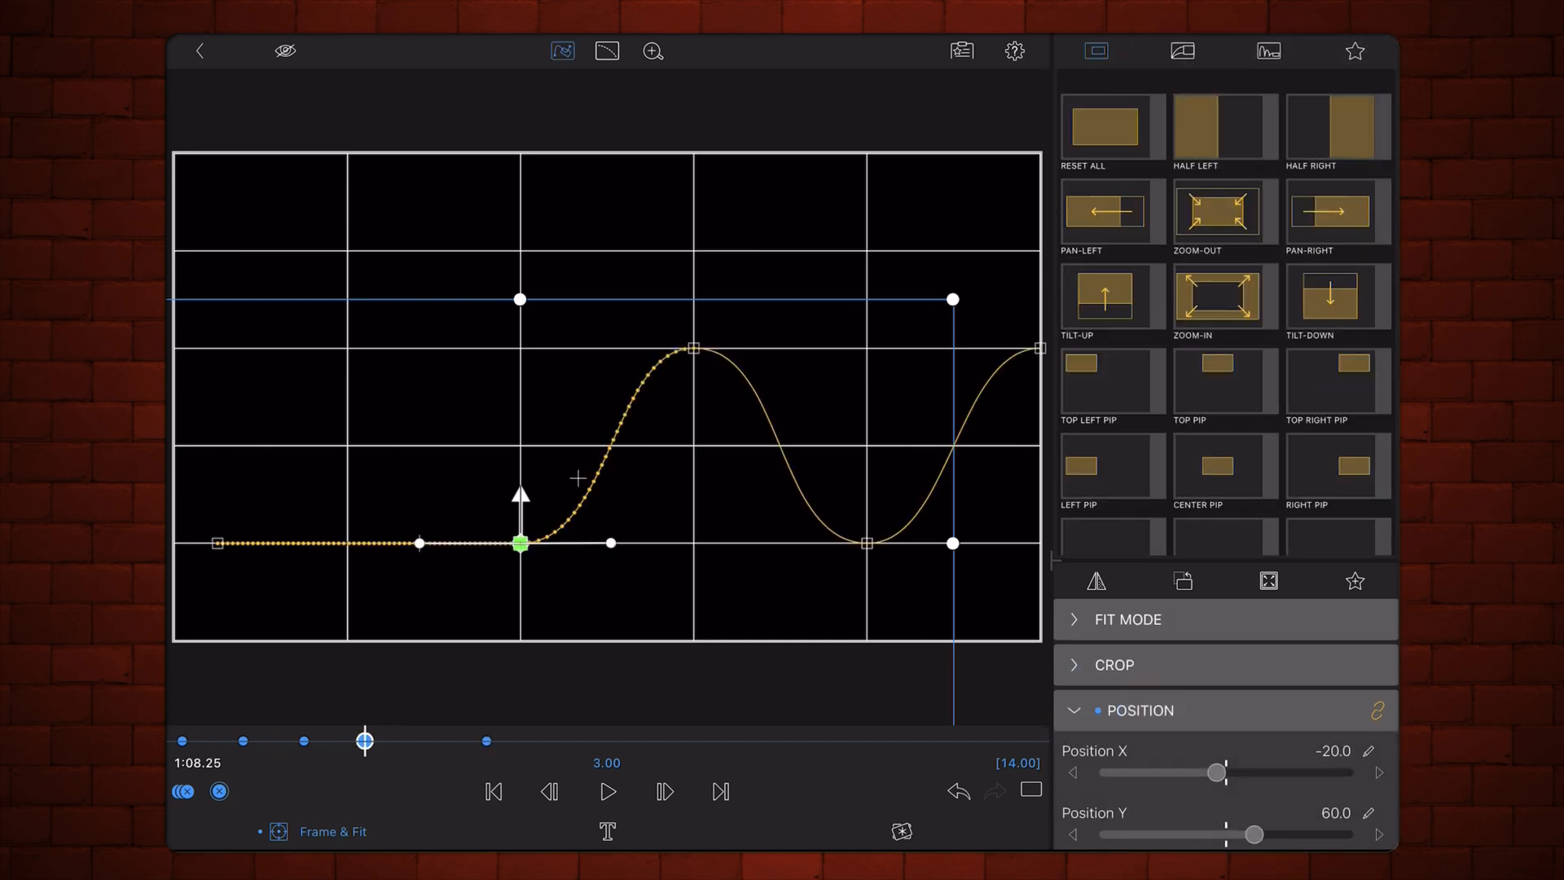
{"action": "left_click", "coordinate": [606, 792]}
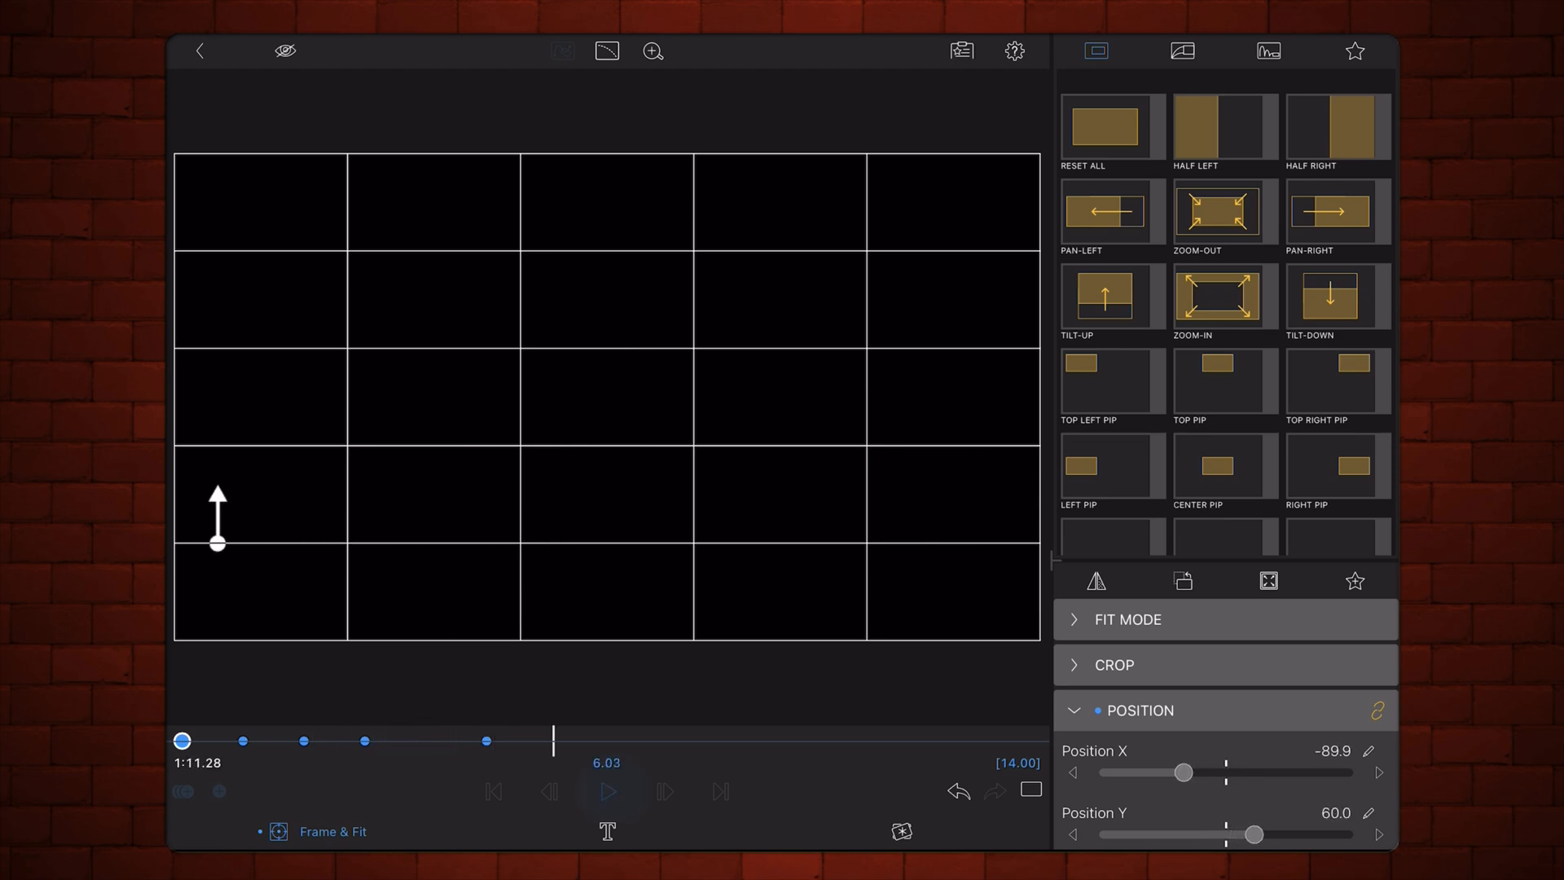
{"action": "left_click", "coordinate": [562, 50]}
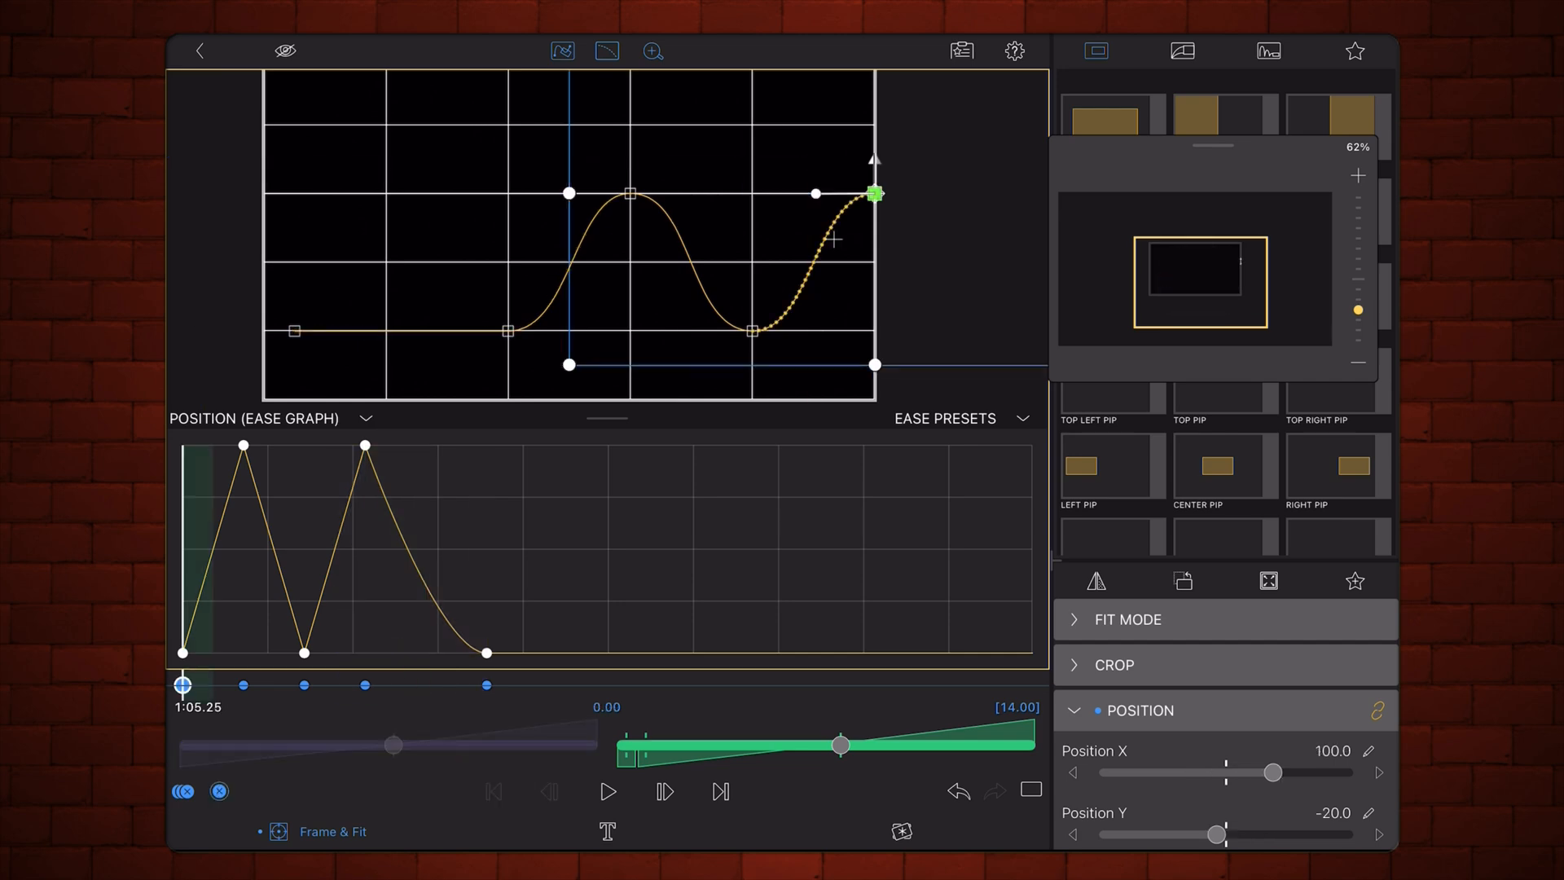
Show the Position ease graph and scrub through the animation to review speed changes.
{"action": "left_click", "coordinate": [606, 792]}
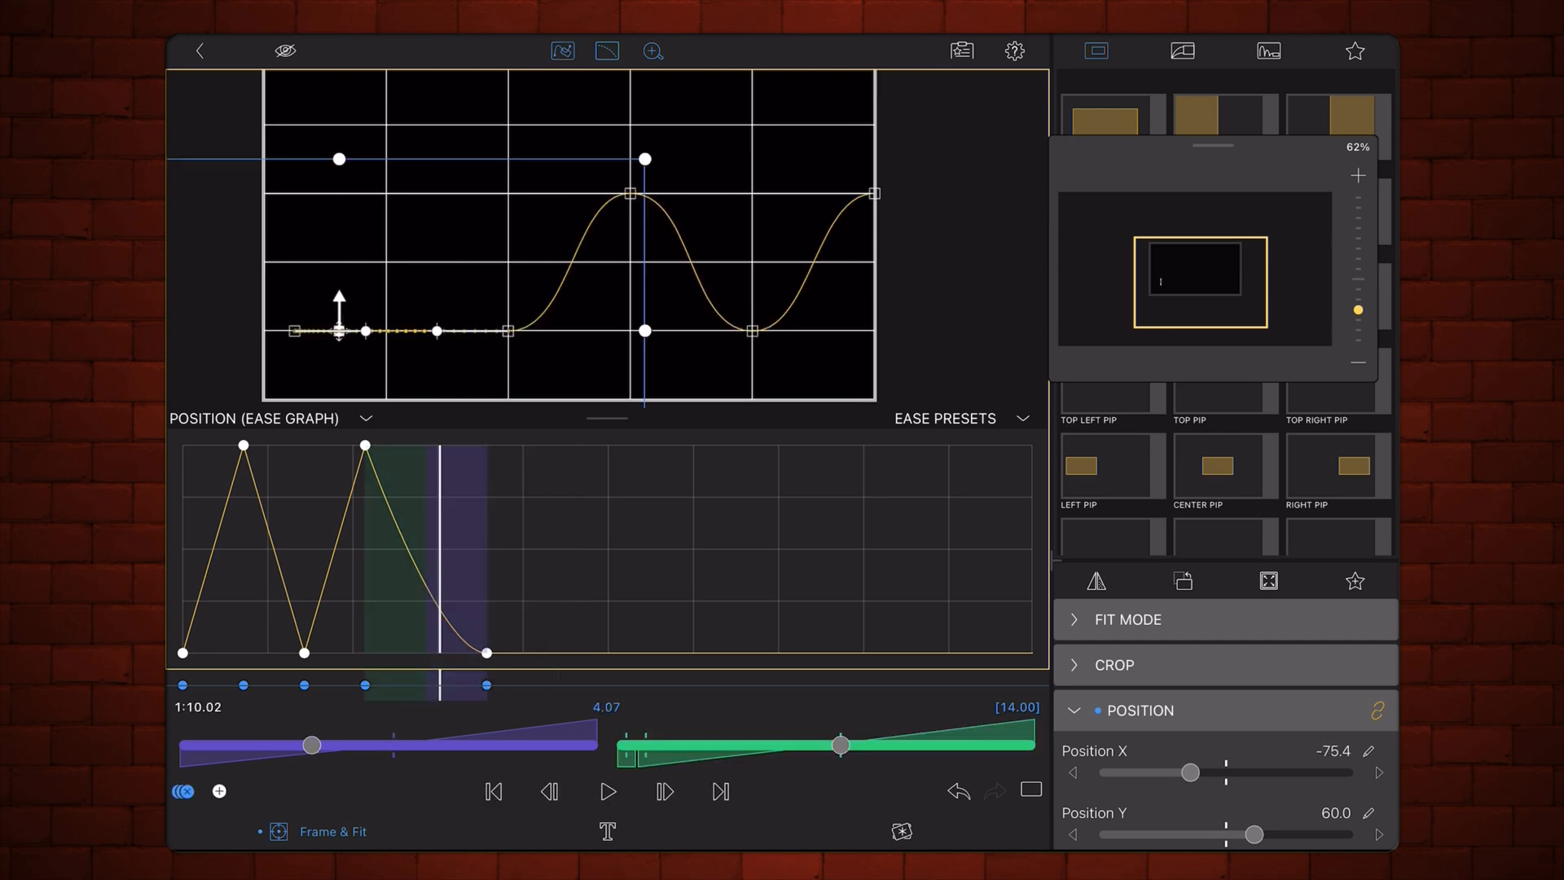
Duplicate the Plain-White clip on the timeline and set the copy's Position X to 105.
{"action": "left_click", "coordinate": [198, 50]}
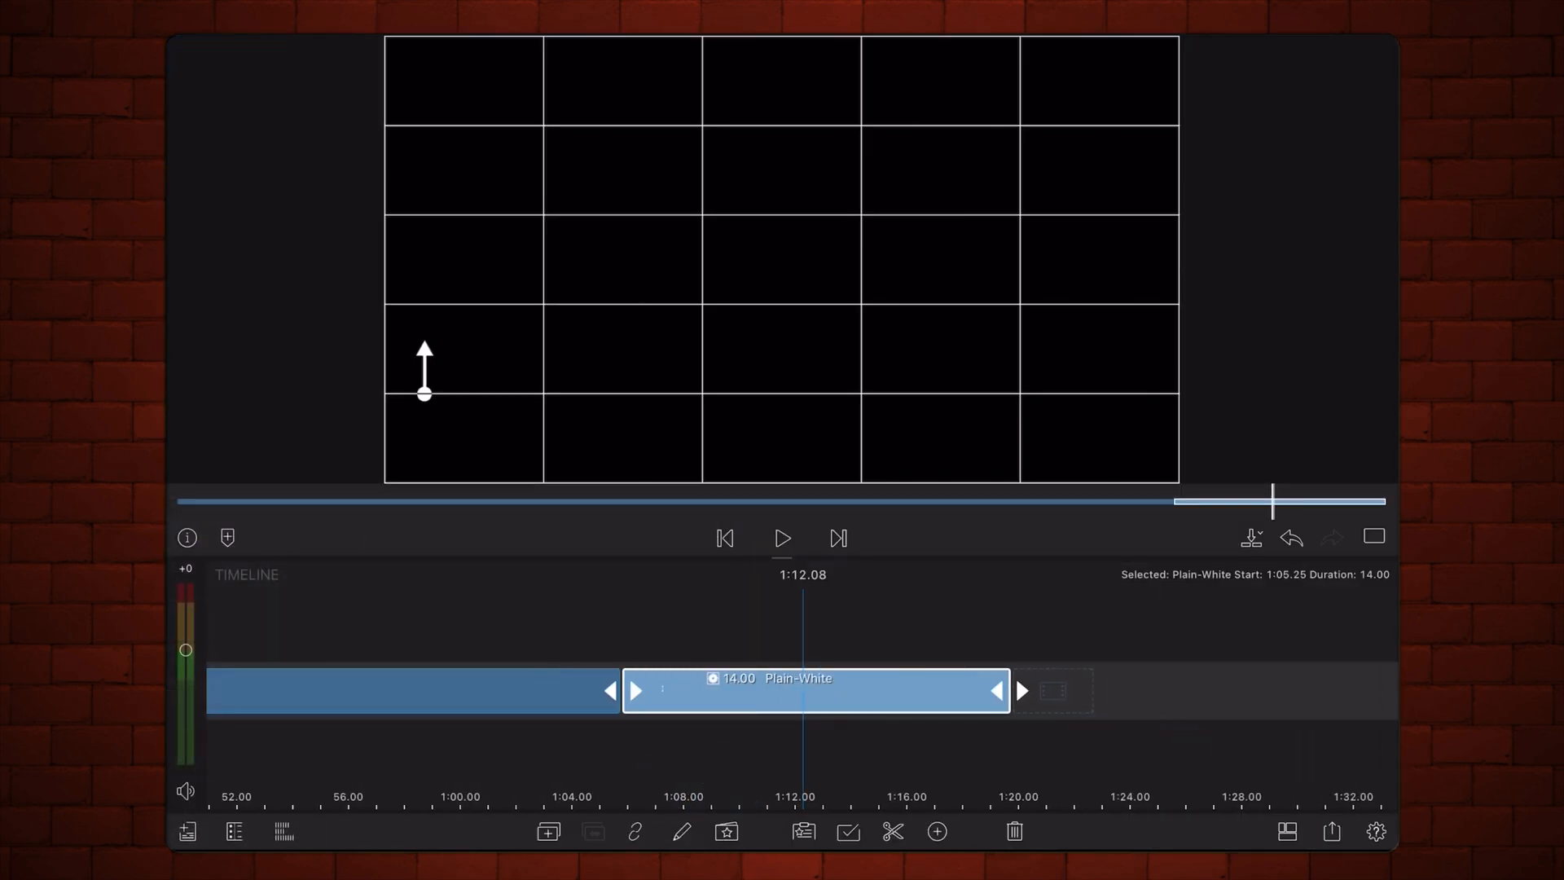
{"action": "left_click", "coordinate": [547, 831]}
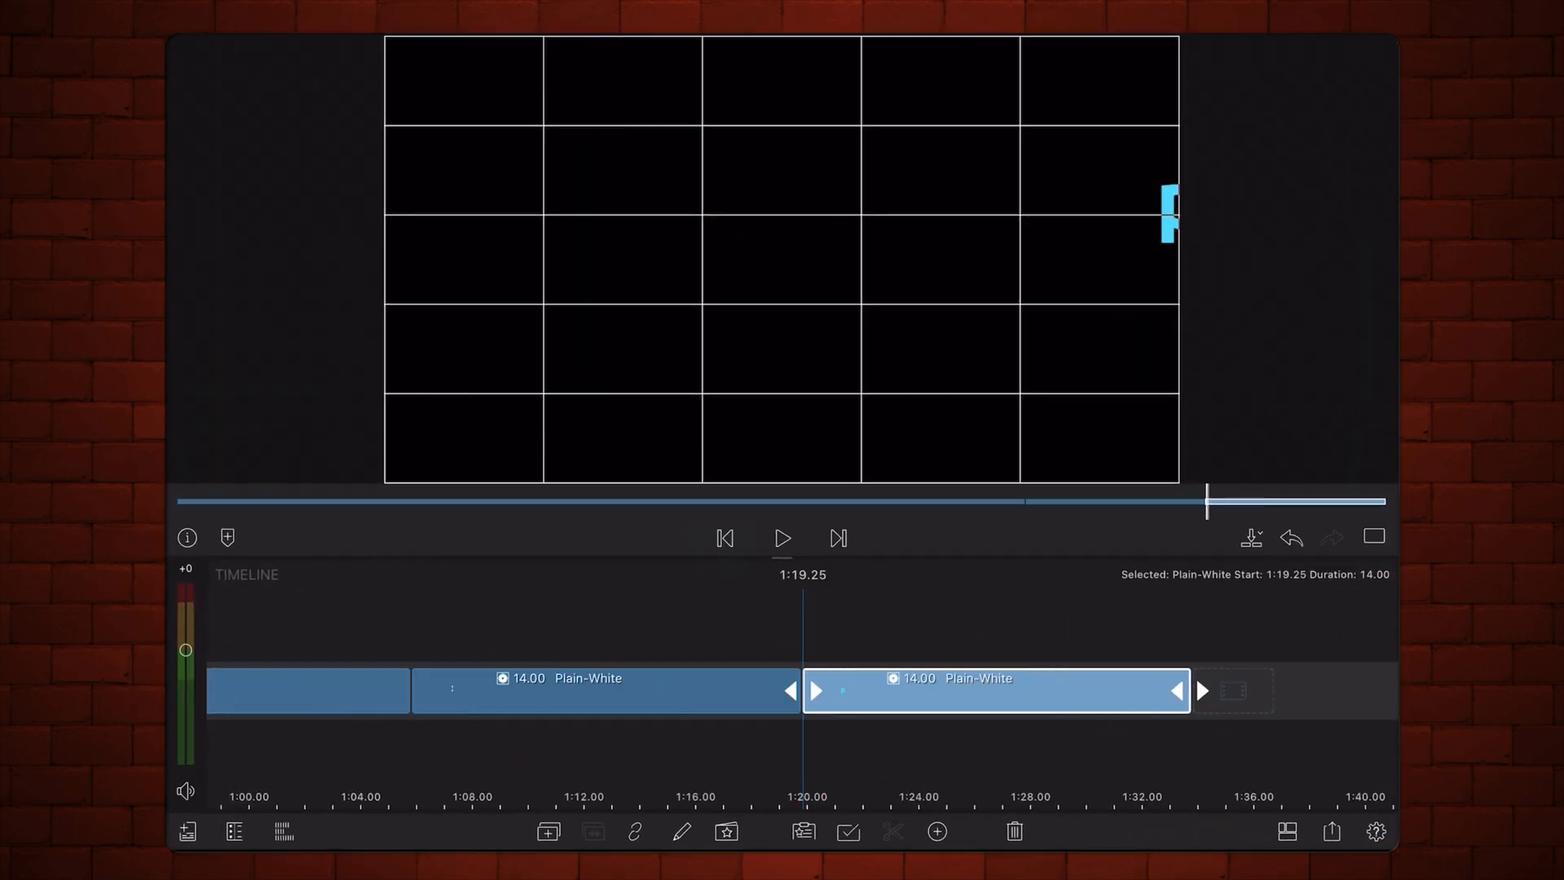
{"action": "left_click", "coordinate": [782, 539]}
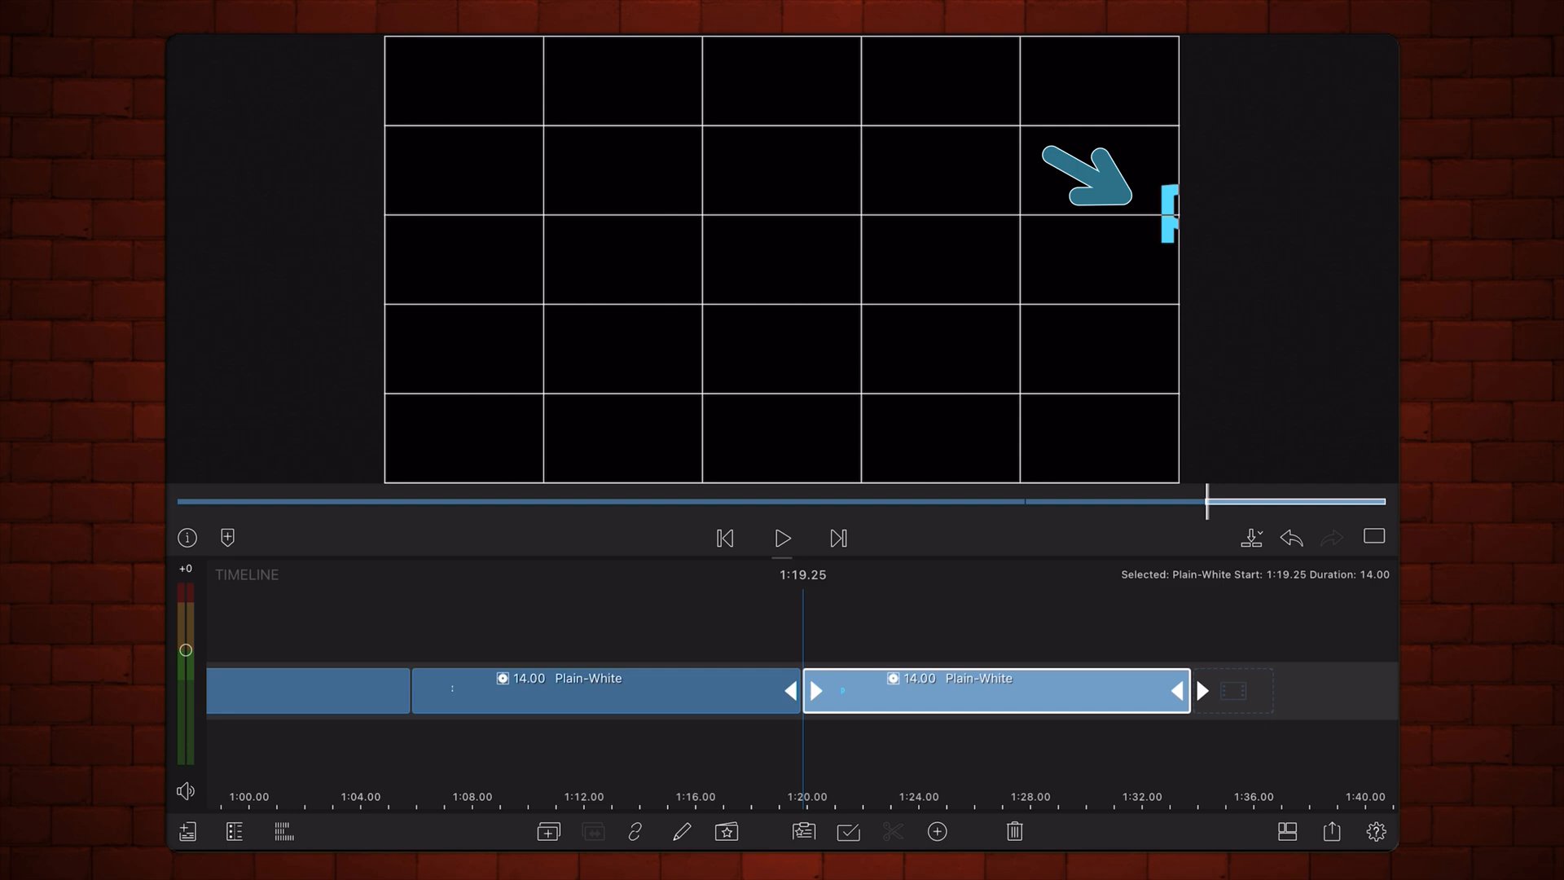
{"action": "mouse_move", "coordinate": [1085, 176]}
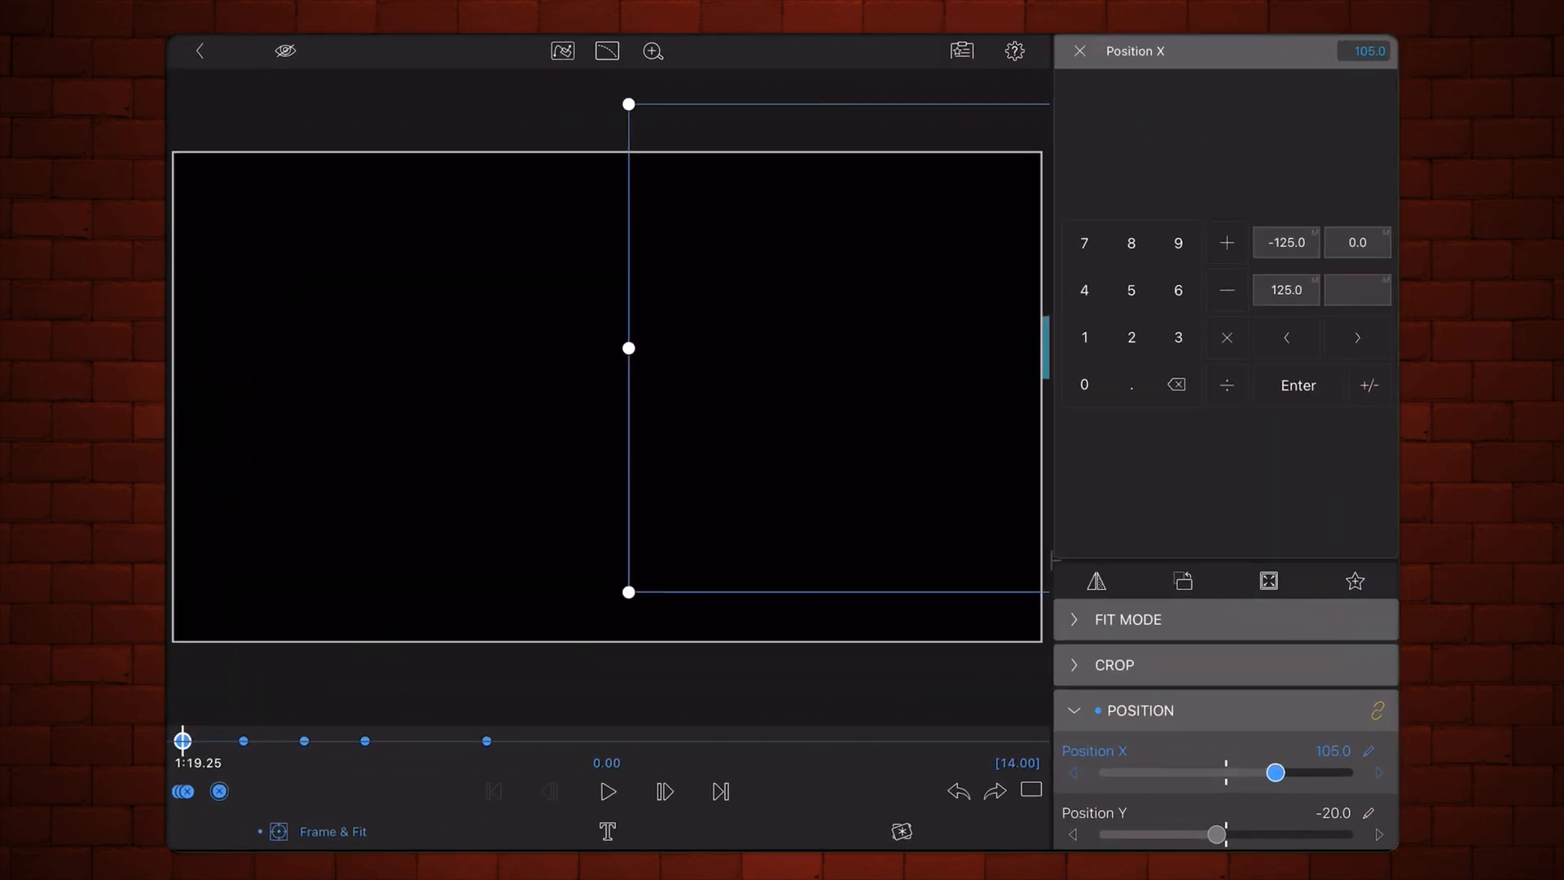
{"action": "left_click", "coordinate": [606, 792]}
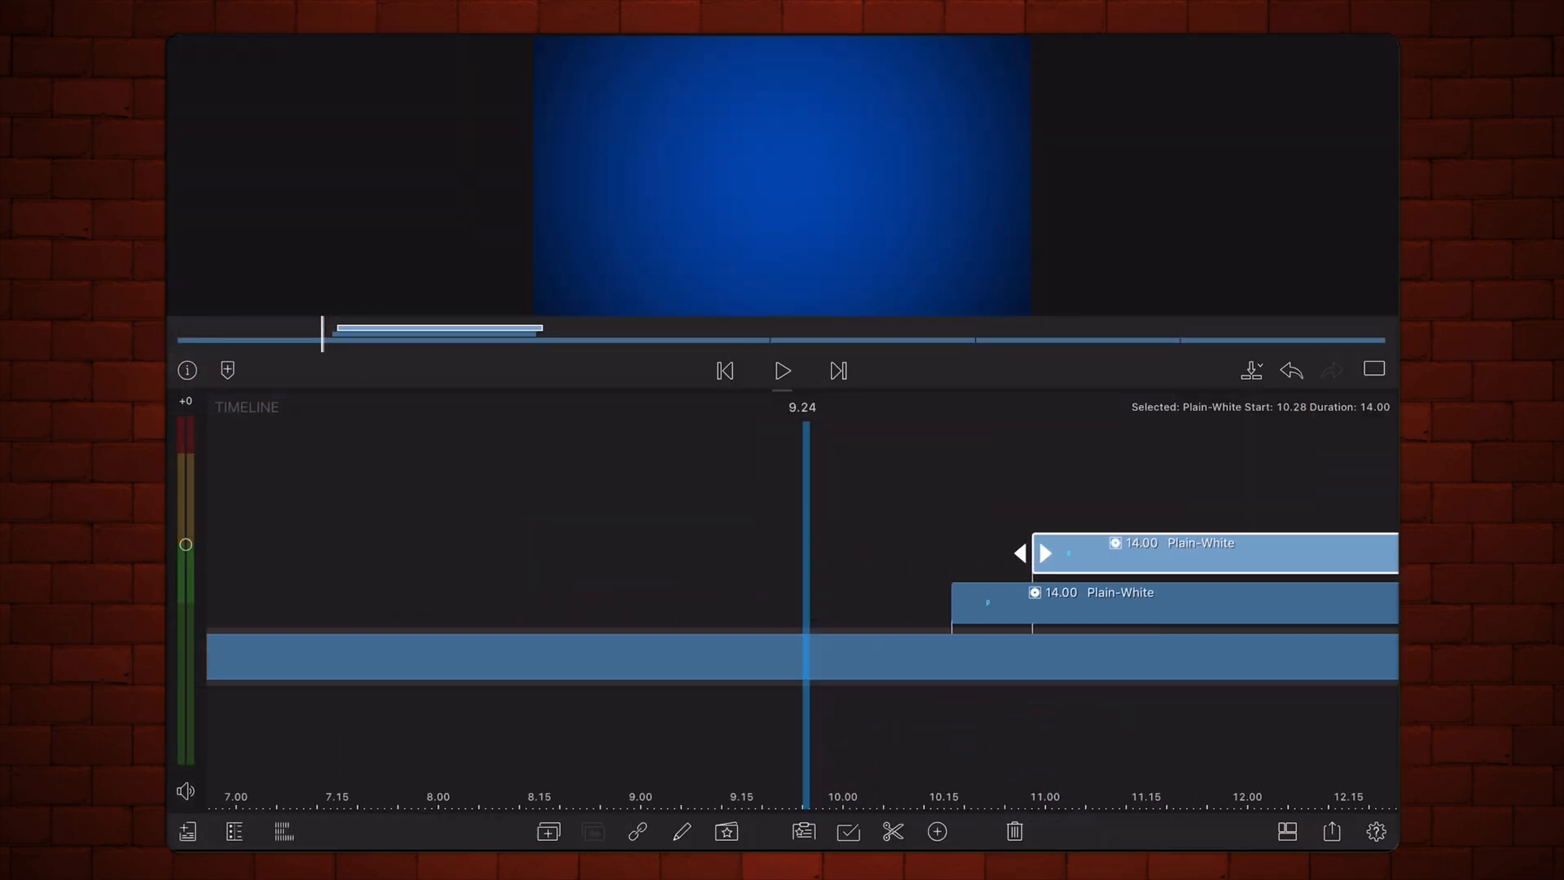
Play the staggered P and A letter clips stacked over the blue background.
{"action": "left_click", "coordinate": [782, 370]}
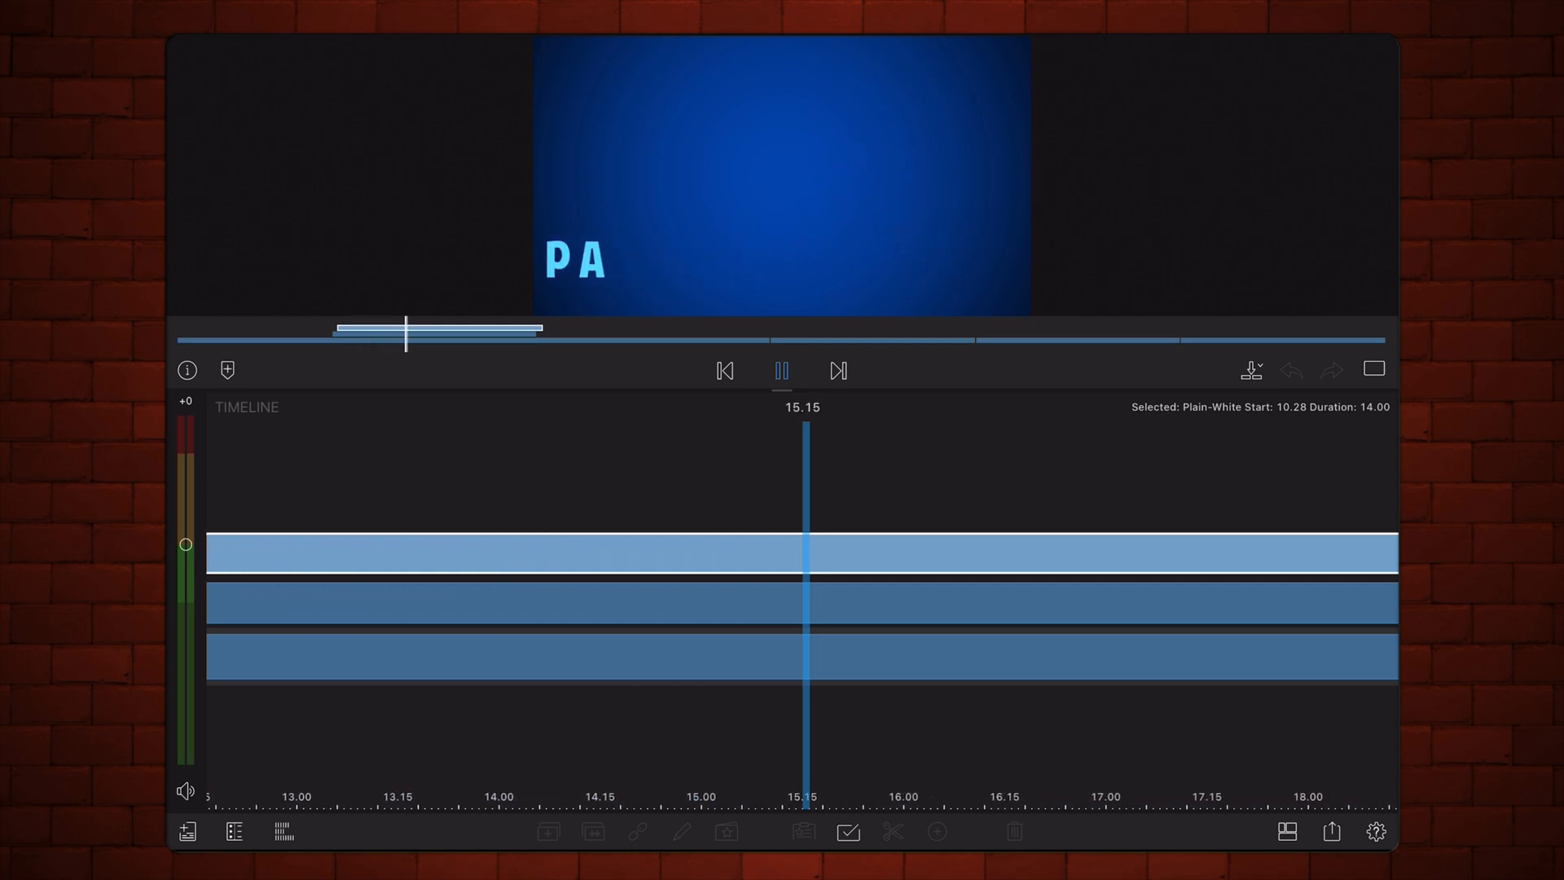
Play the finished five-letter PATHS animation in full-screen preview.
{"action": "left_click", "coordinate": [782, 370]}
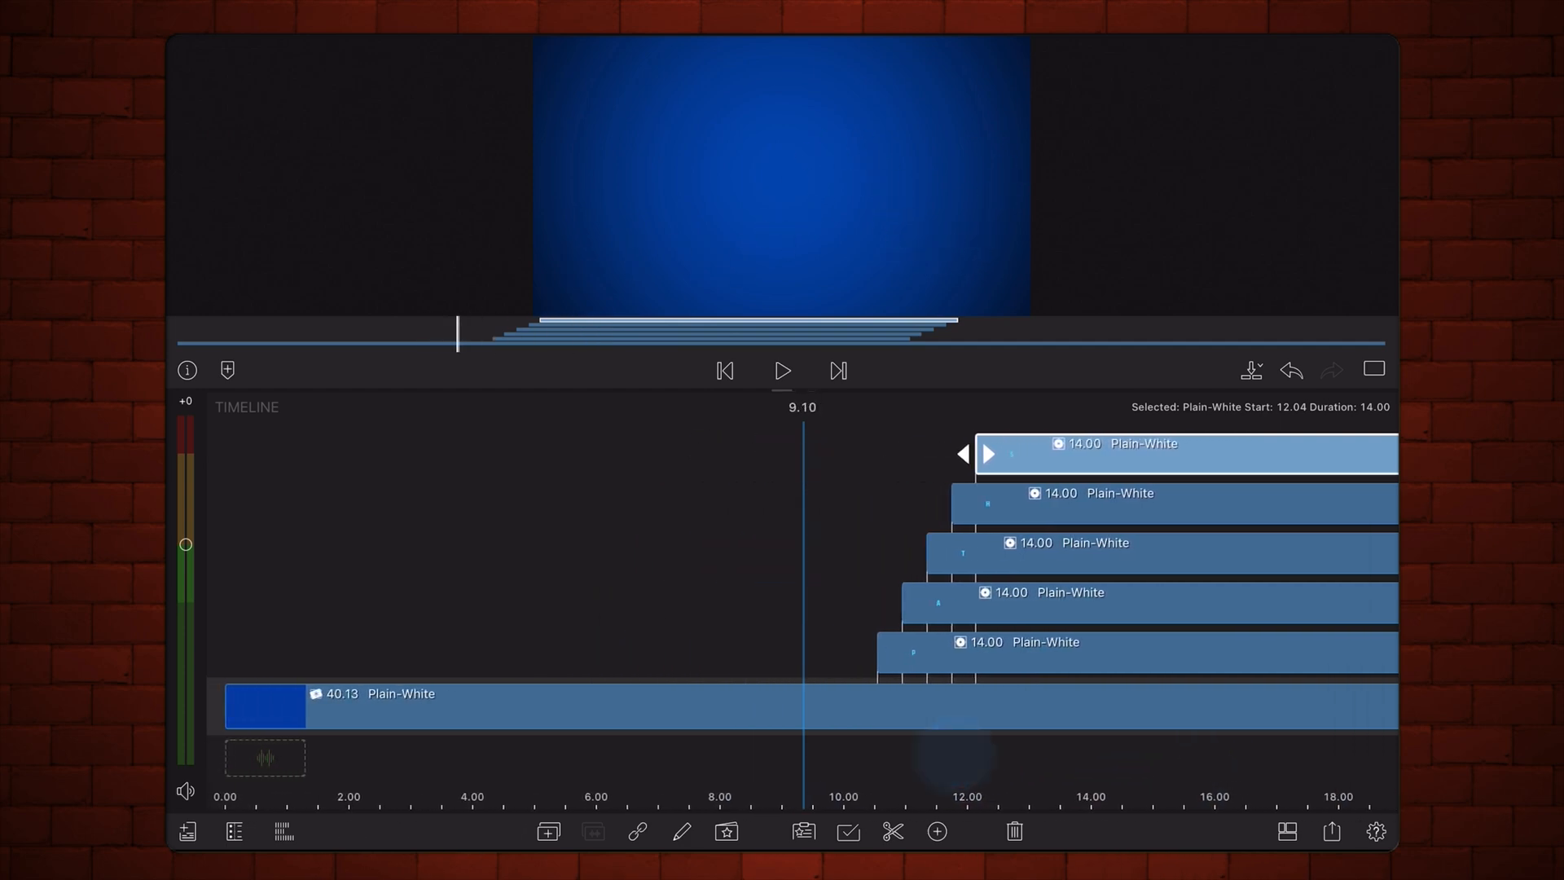
{"action": "left_click", "coordinate": [782, 370]}
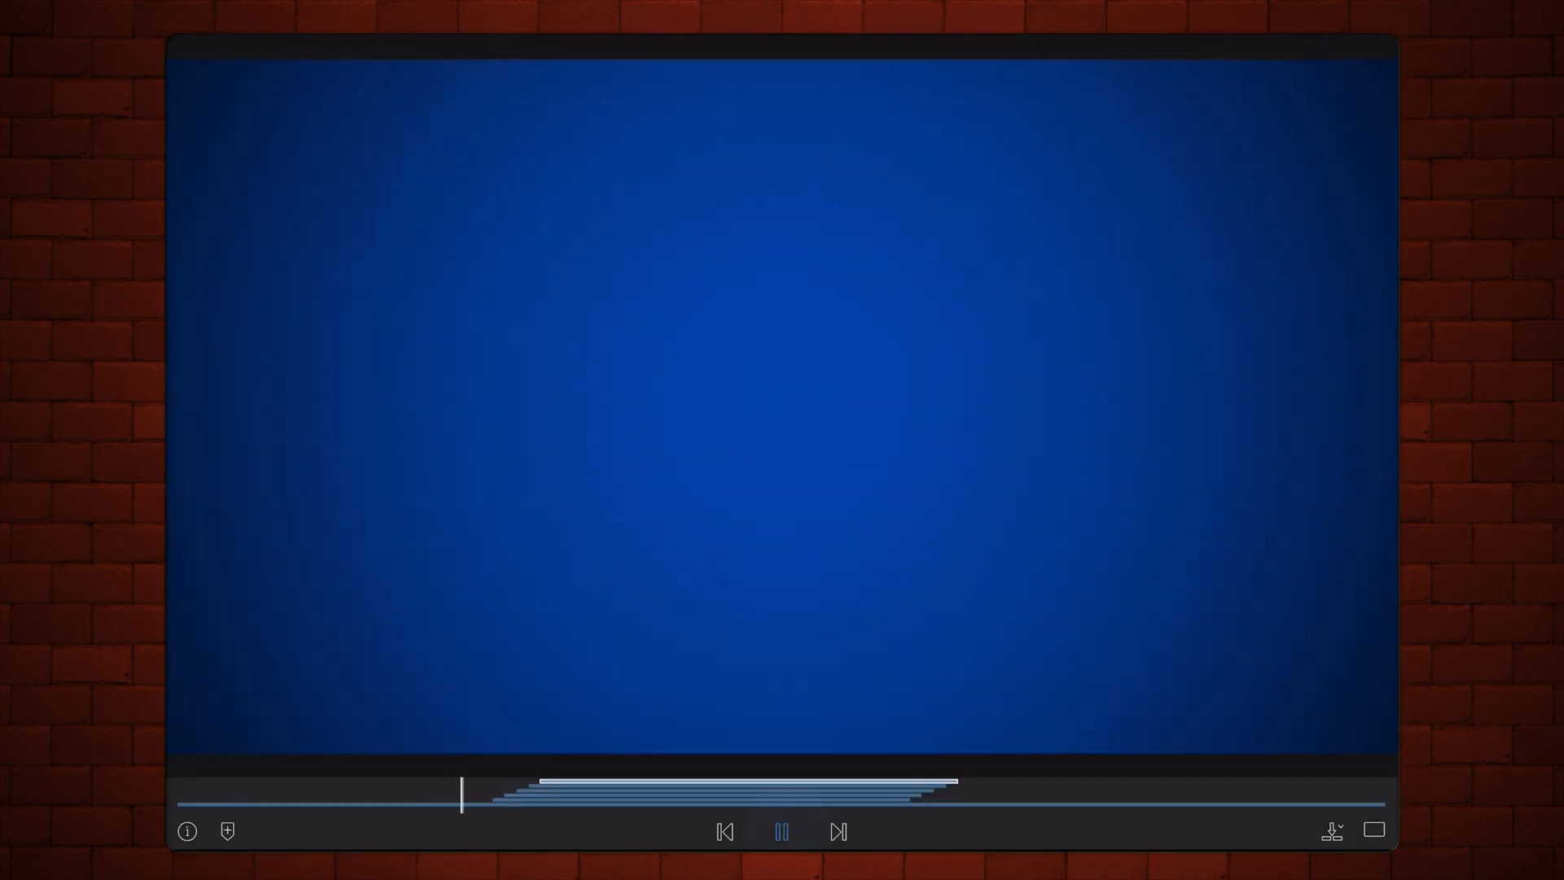